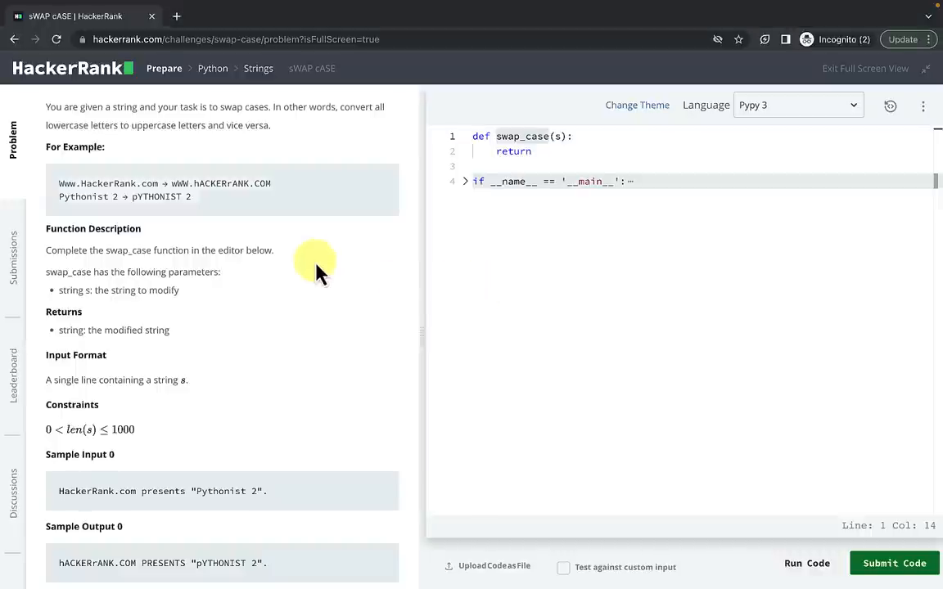
{"action": "mouse_move", "coordinate": [124, 156]}
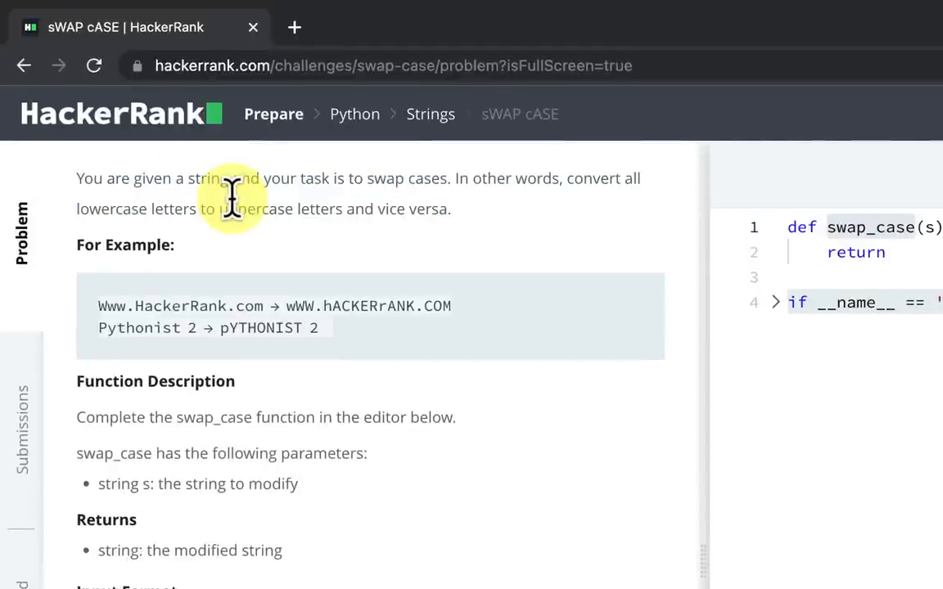
{"action": "mouse_move", "coordinate": [275, 175]}
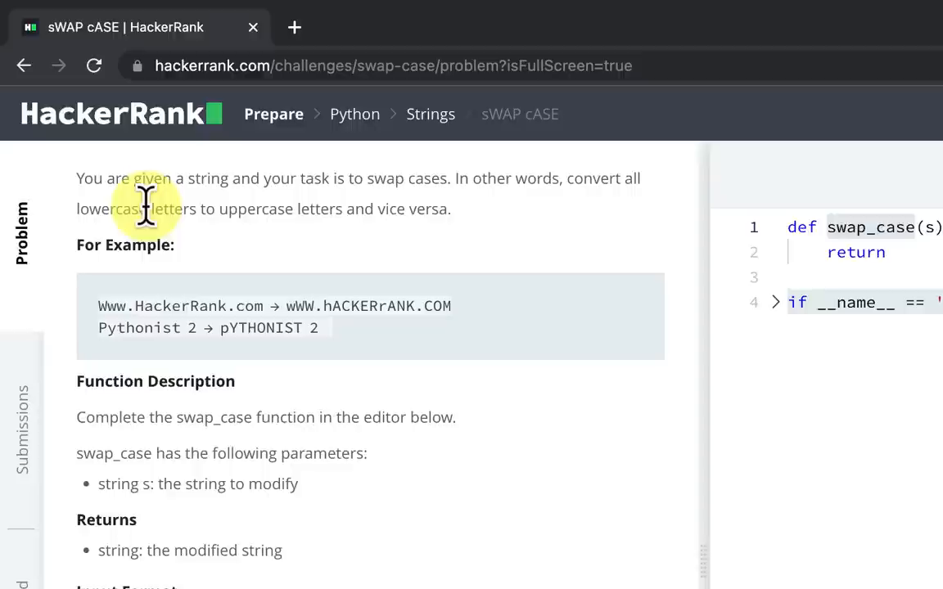
{"action": "mouse_move", "coordinate": [278, 227]}
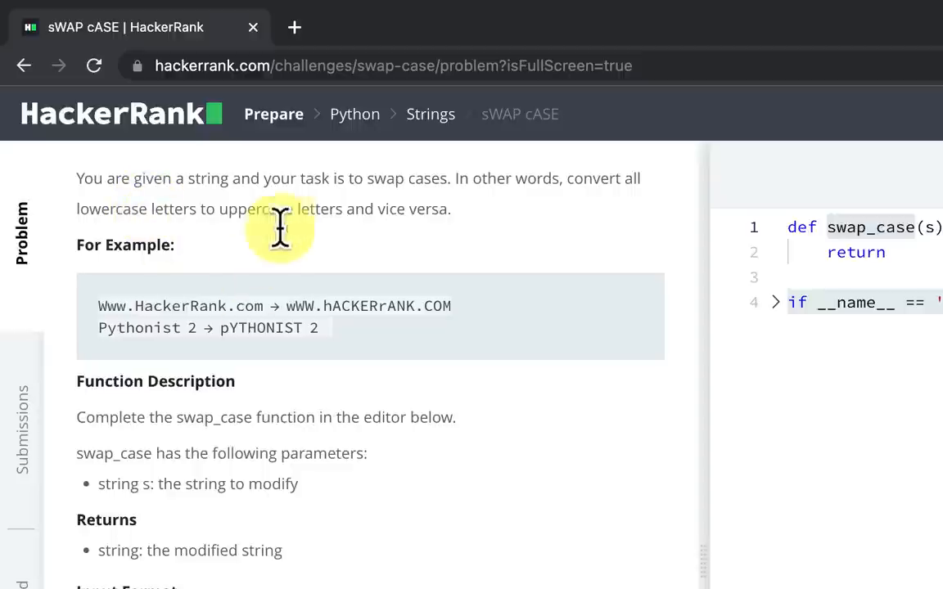
Start an interactive Python session in Terminal.
{"action": "scroll", "scroll_direction": "down", "scroll_amount": 3}
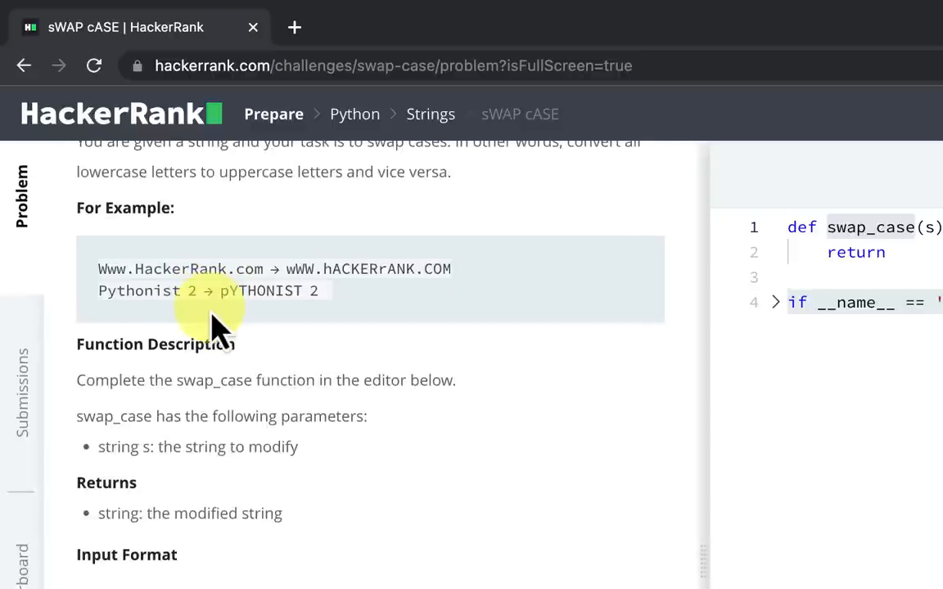
{"action": "mouse_move", "coordinate": [340, 412]}
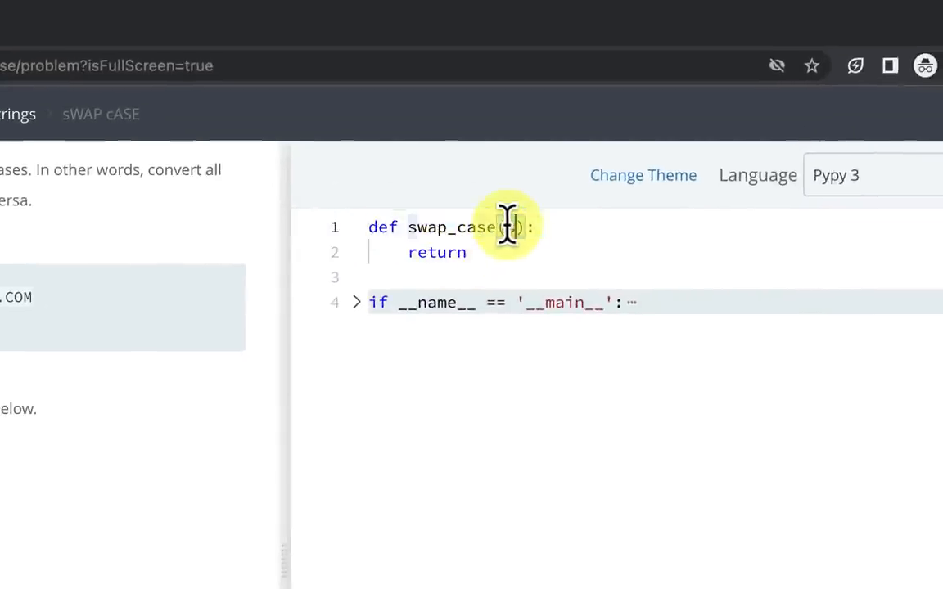
{"action": "type", "text": "s"}
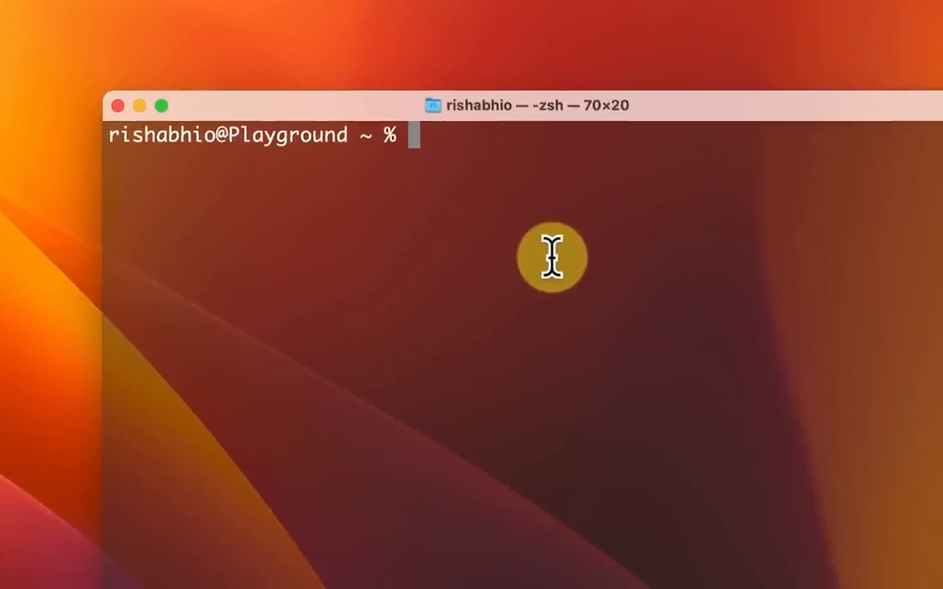
{"action": "type", "text": "dat"}
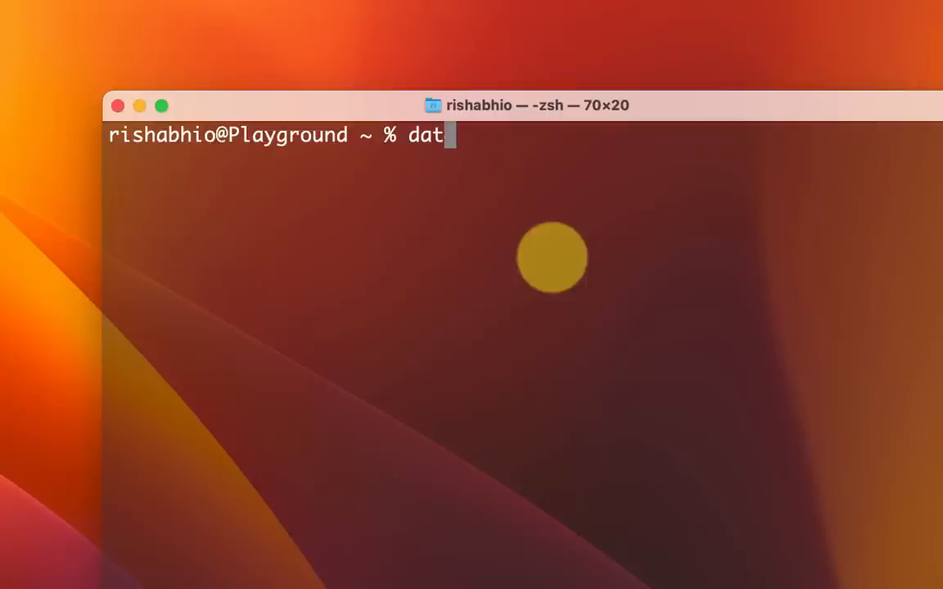
{"action": "type", "text": "python"}
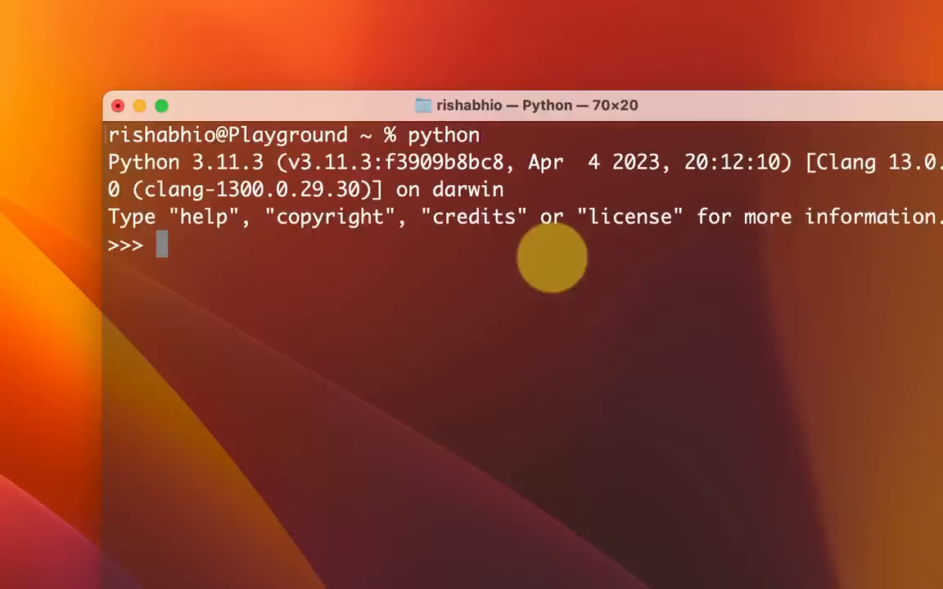
Define data as the comprehension [i for i in range(10)] and display the list 0 to 9.
{"action": "type", "text": "data = ["}
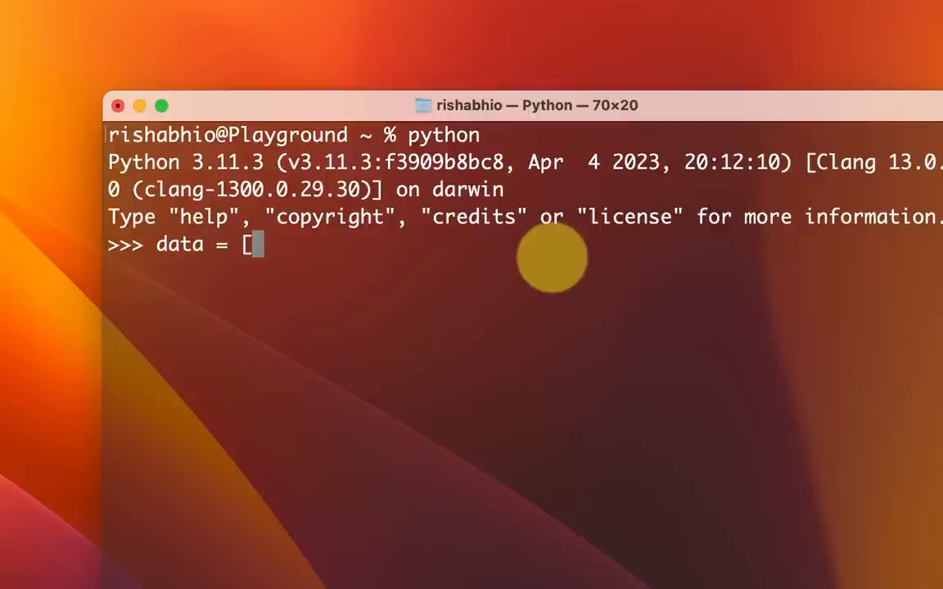
{"action": "type", "text": "]"}
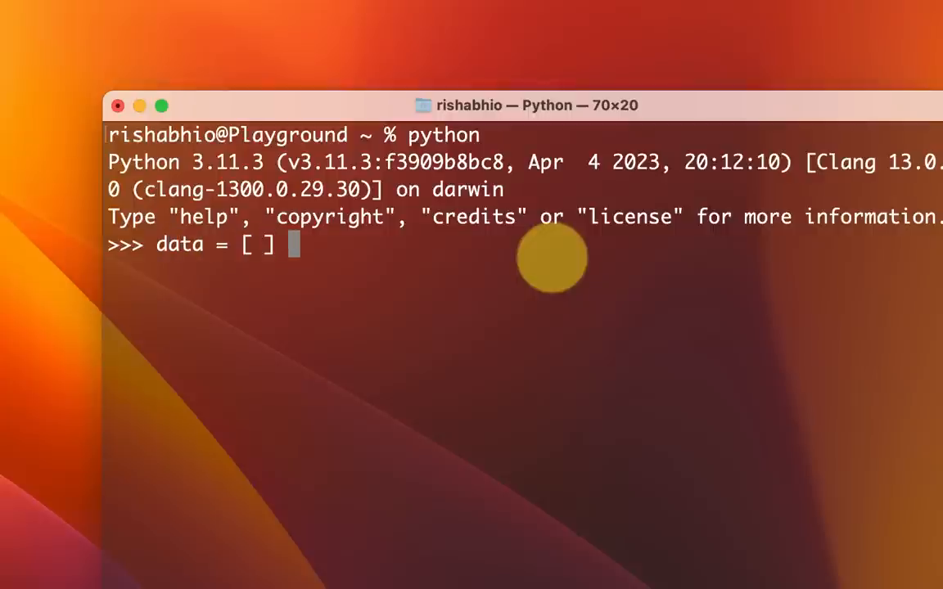
{"action": "key", "text": "Backspace"}
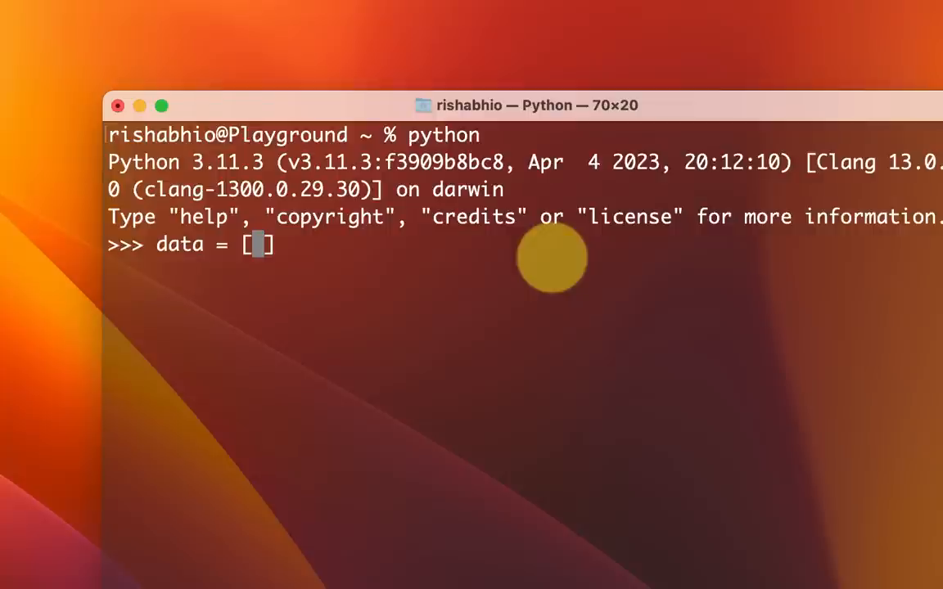
{"action": "type", "text": "i for i"}
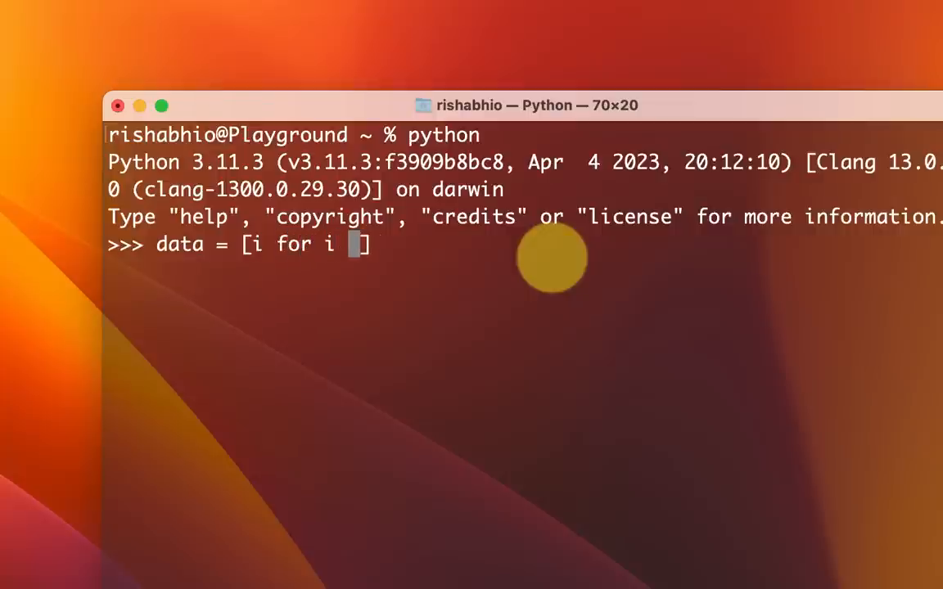
{"action": "type", "text": "in range()"}
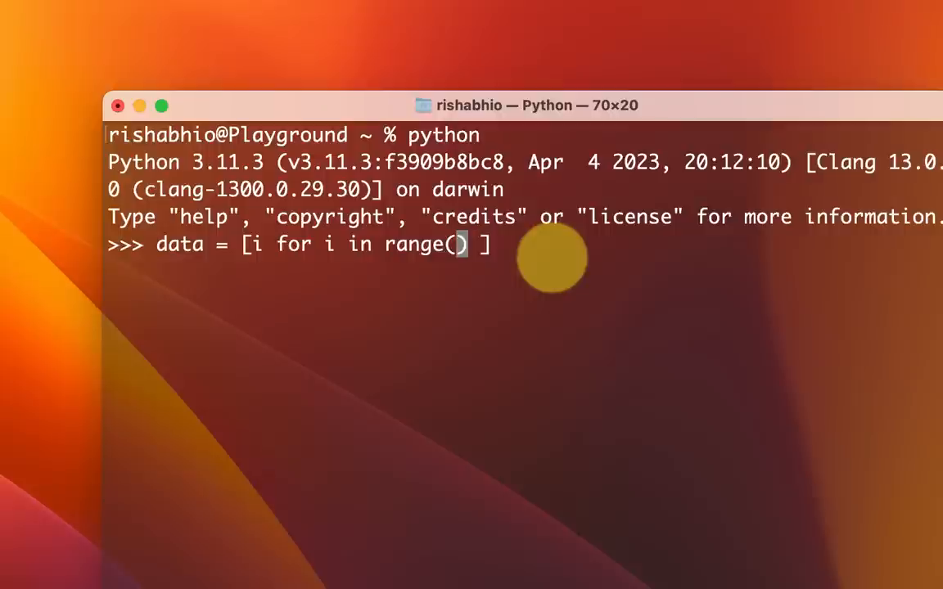
{"action": "type", "text": "10"}
{"action": "type", "text": "data"}
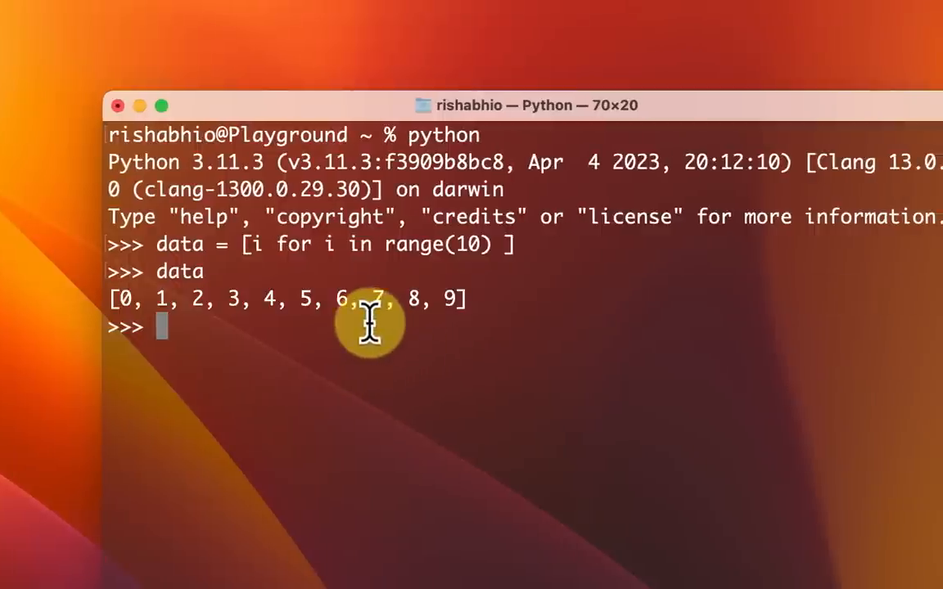
{"action": "mouse_move", "coordinate": [477, 379]}
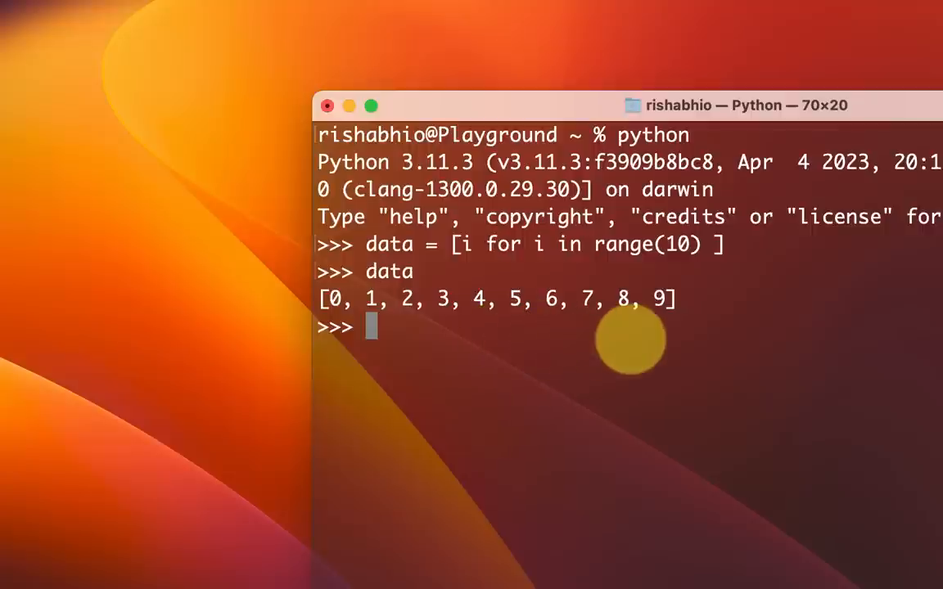
Evaluate ''.join(['a', 'b', 'c']) at the prompt to get 'abc'.
{"action": "type", "text": "''.join"}
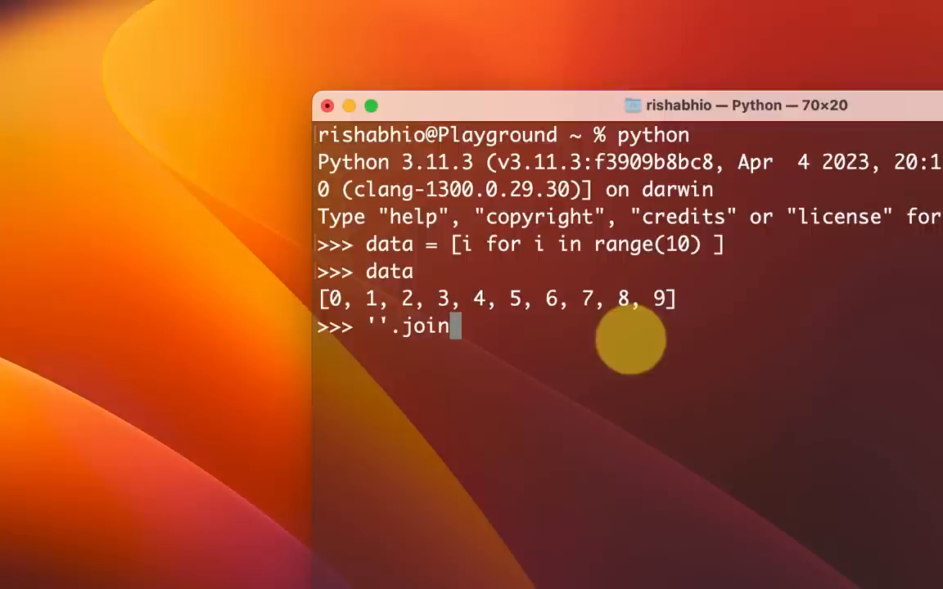
{"action": "type", "text": "([])"}
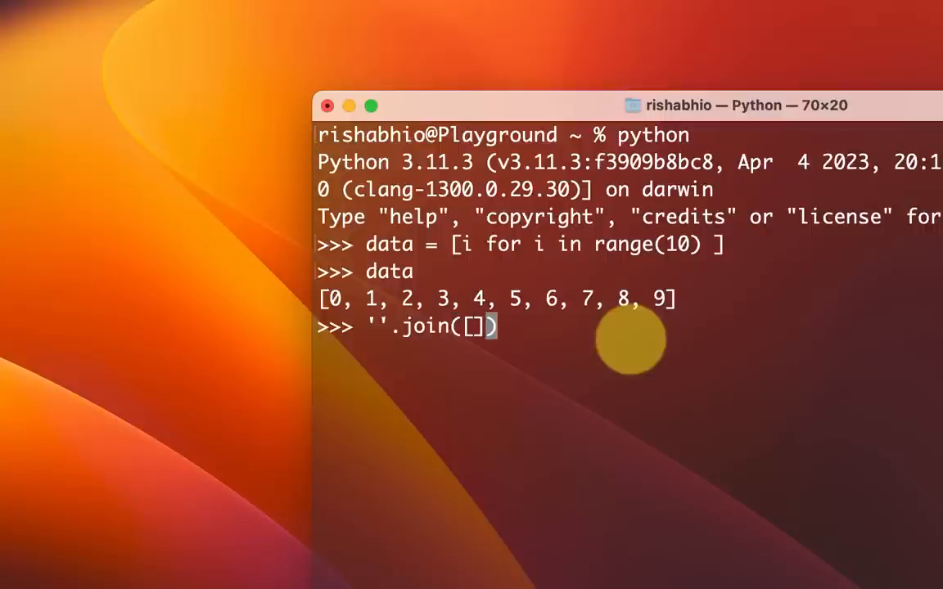
{"action": "type", "text": "'a',"}
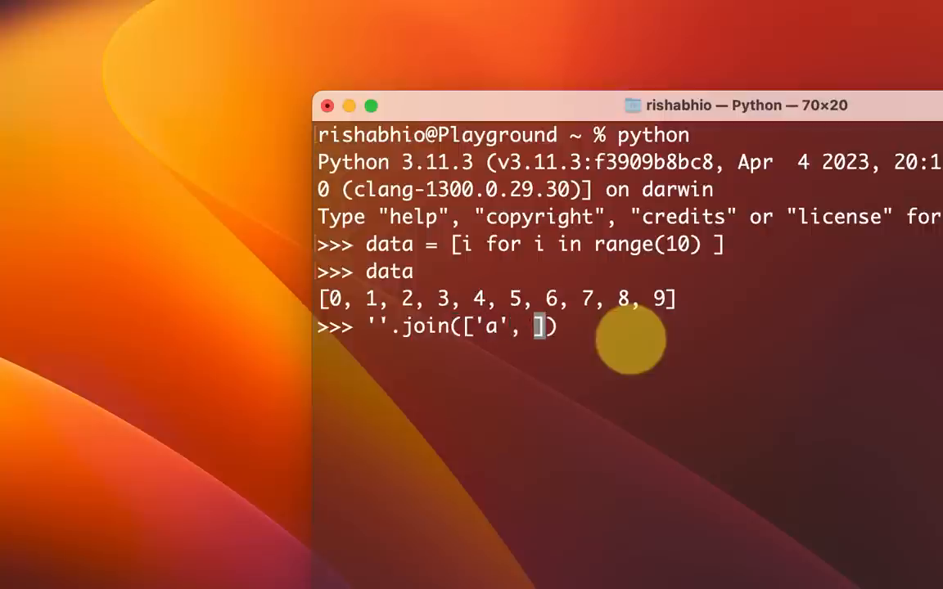
{"action": "type", "text": "'b', 'c'"}
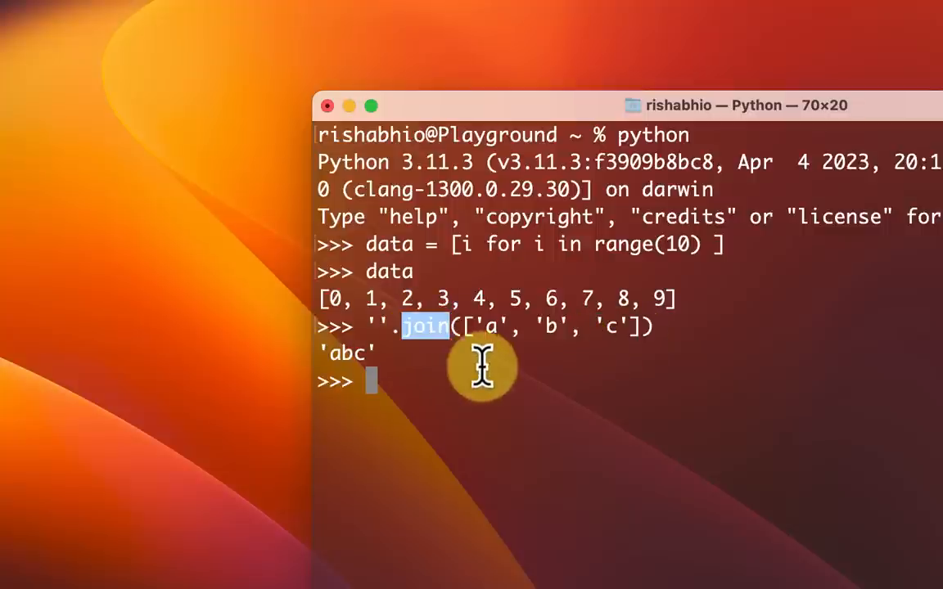
{"action": "mouse_move", "coordinate": [458, 282]}
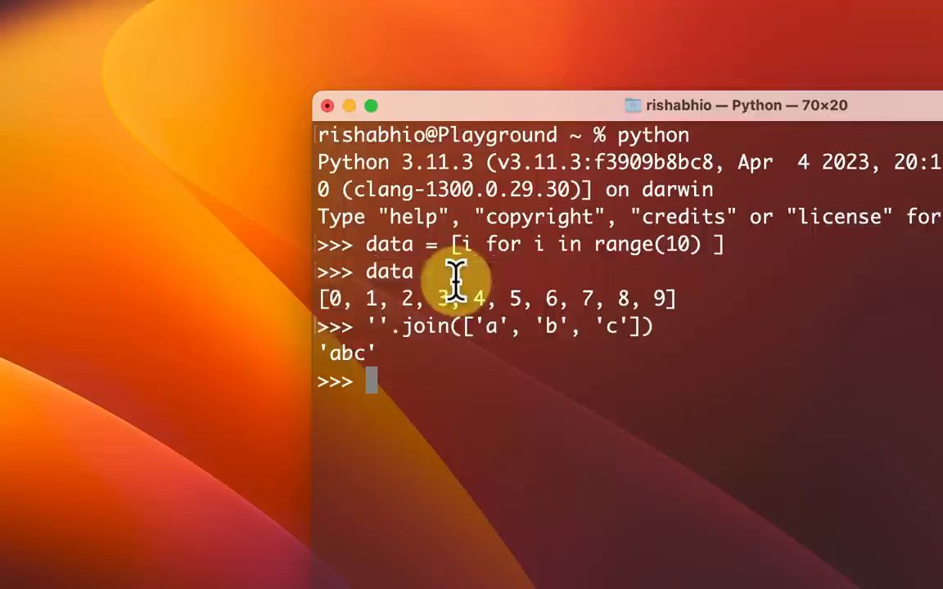
{"action": "mouse_move", "coordinate": [488, 409]}
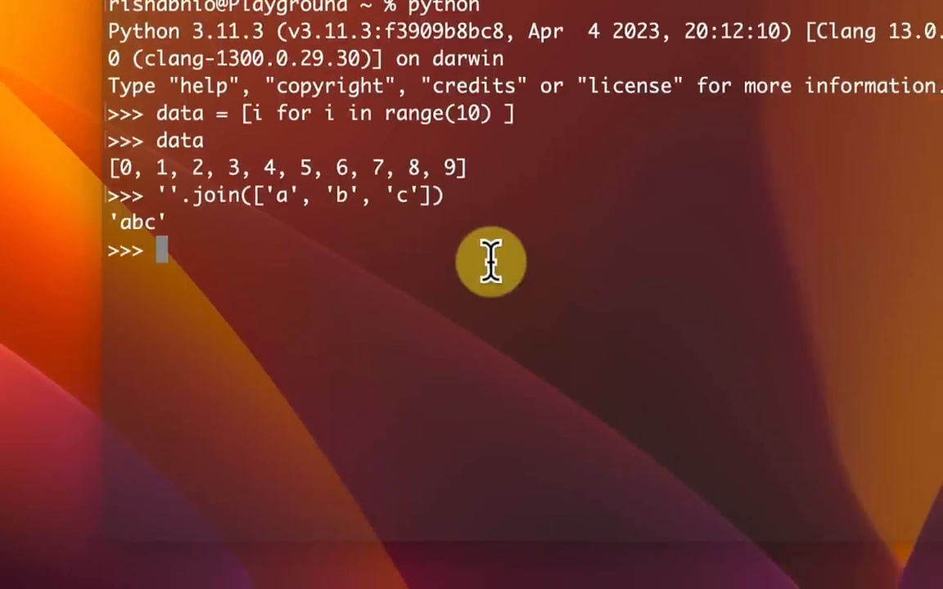
{"action": "mouse_move", "coordinate": [535, 356]}
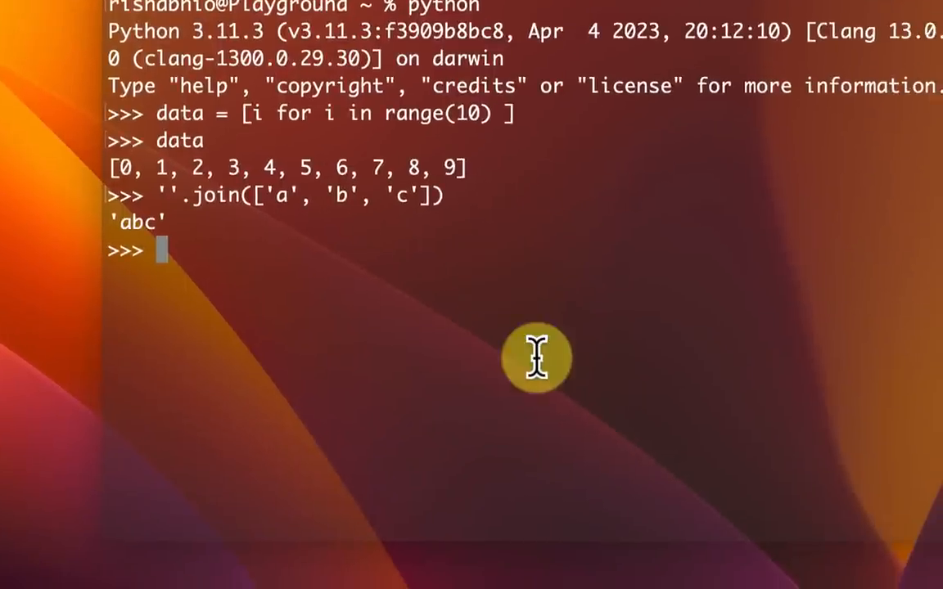
Evaluate 'a'.upper() and 'B'.lower() to confirm they give 'A' and 'b'.
{"action": "type", "text": "'a'."}
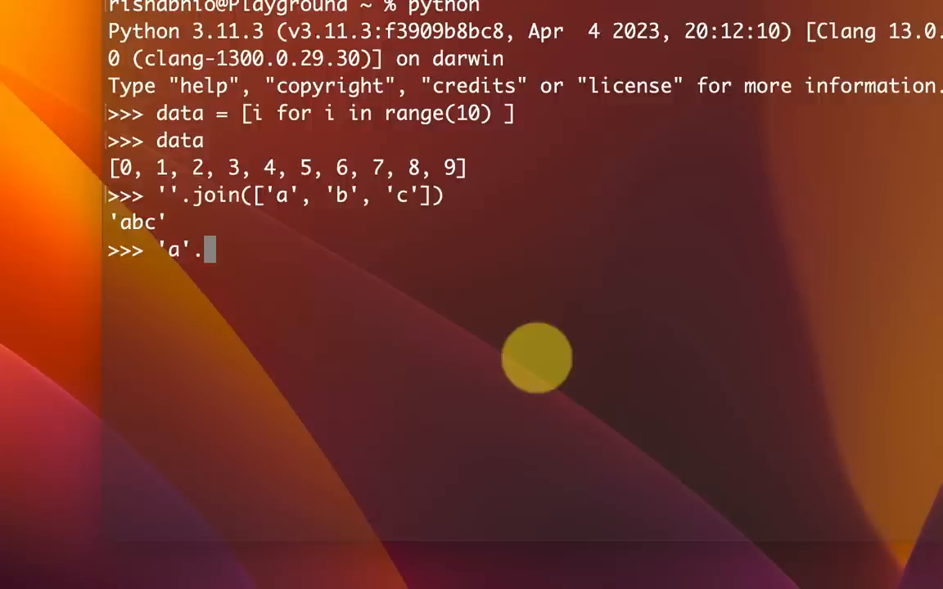
{"action": "type", "text": "lower()"}
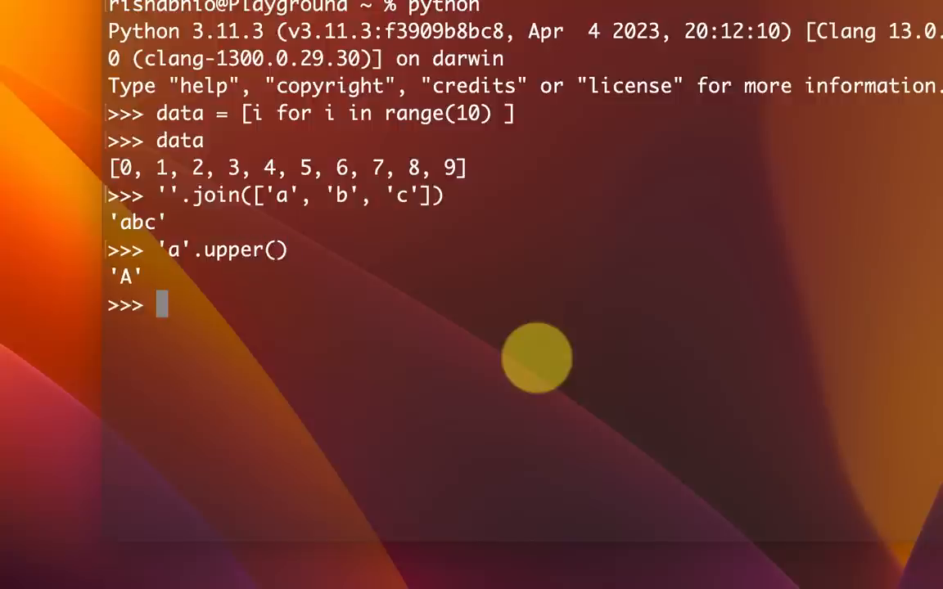
{"action": "type", "text": "'B"}
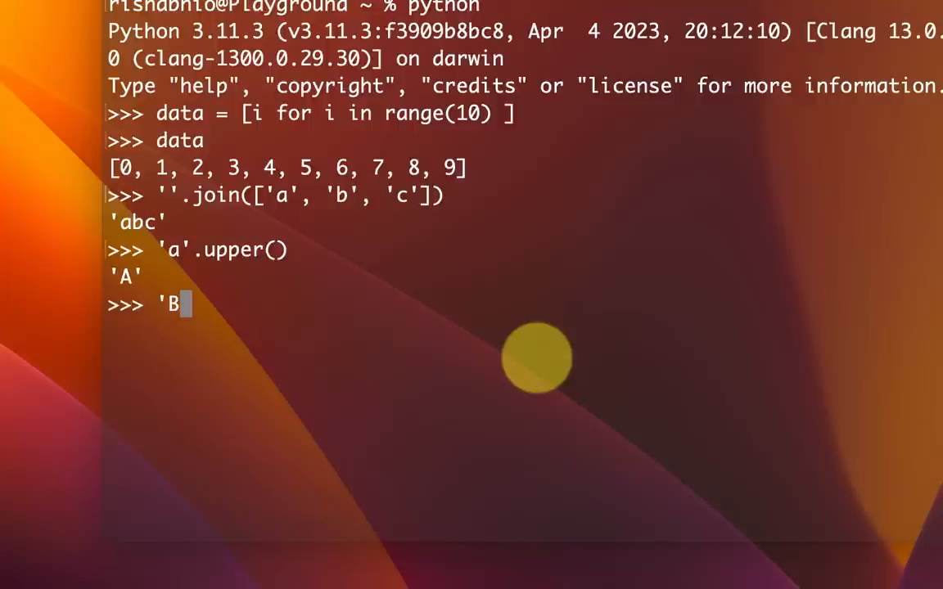
{"action": "type", "text": "'.lower("}
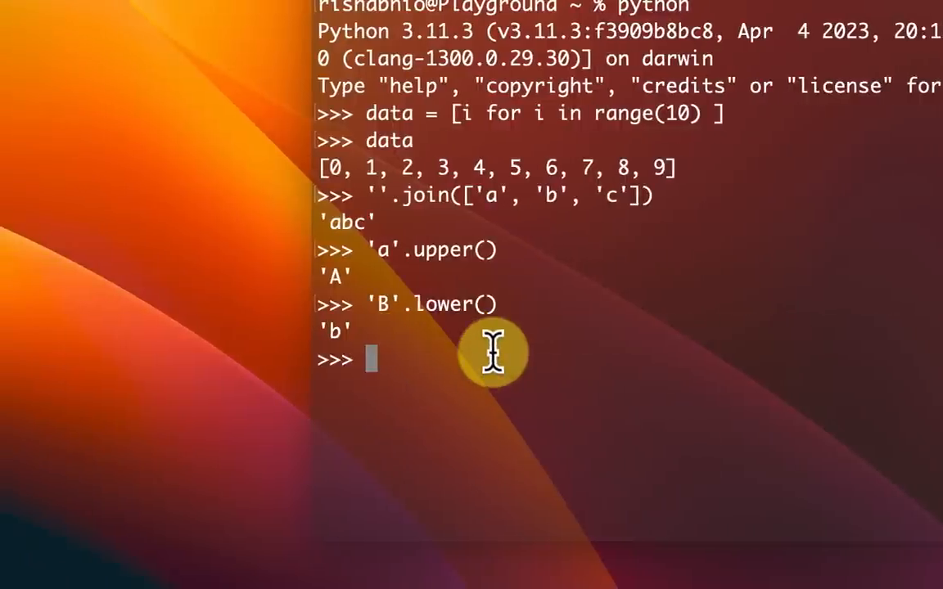
{"action": "type", "text": "'a'."}
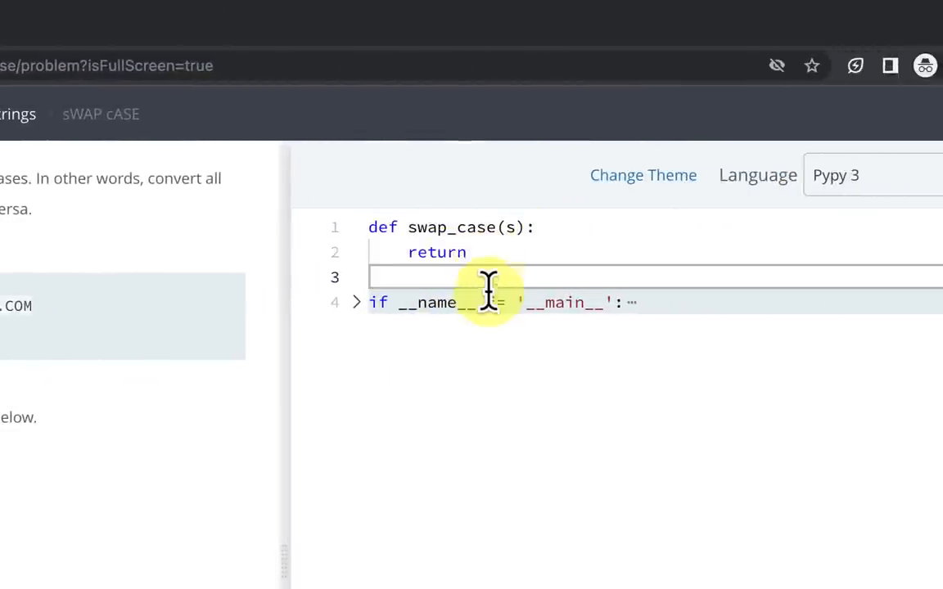
Begin the return as ''.join([...]) with c as the comprehension variable over s.
{"action": "type", "text": "''.jo"}
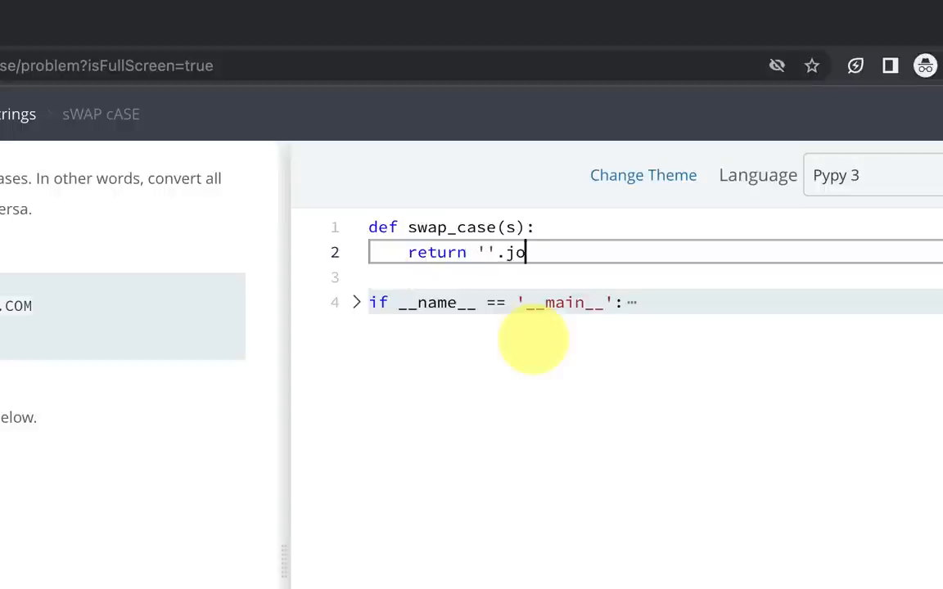
{"action": "type", "text": "in()"}
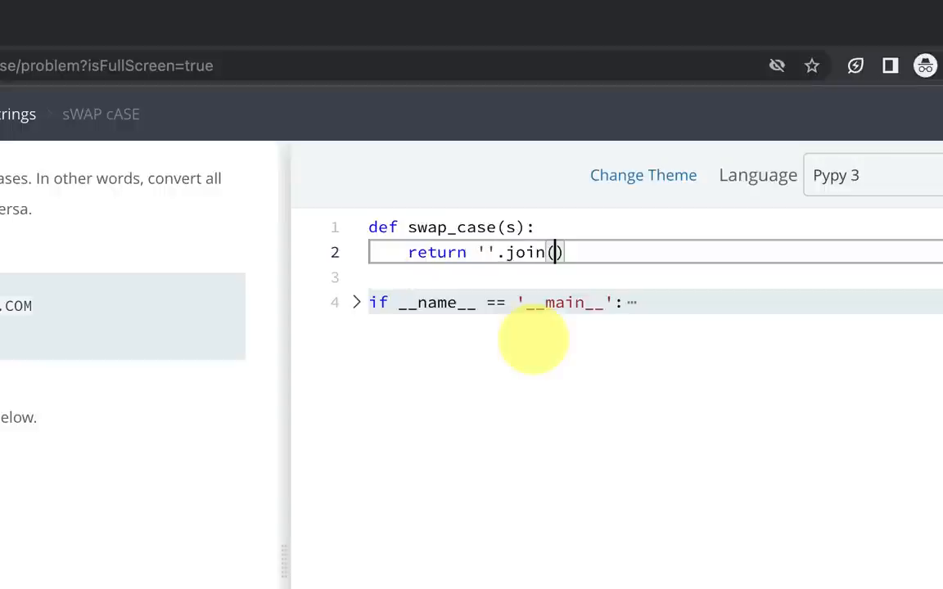
{"action": "type", "text": "[]"}
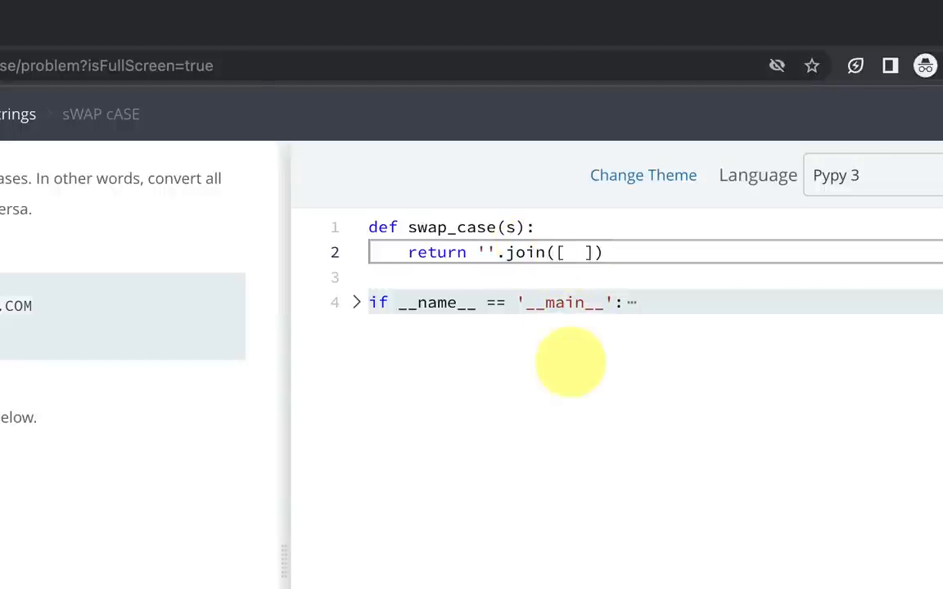
{"action": "type", "text": "c"}
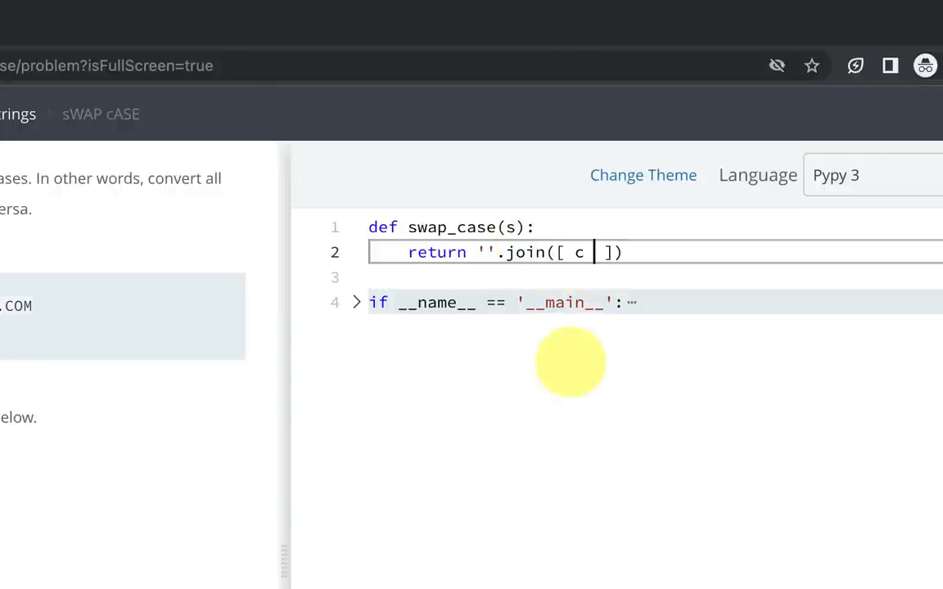
{"action": "type", "text": "for"}
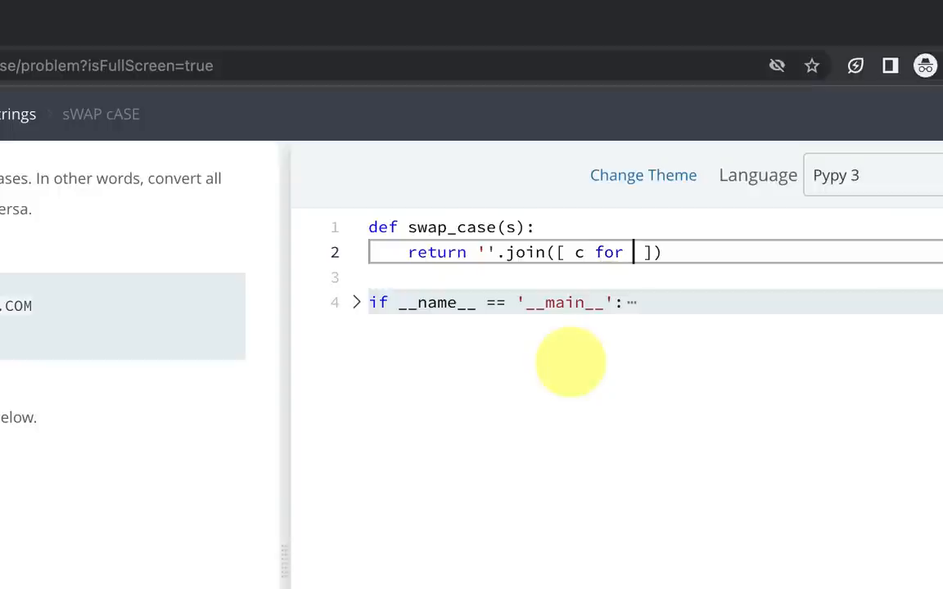
{"action": "key", "text": "BackSpace"}
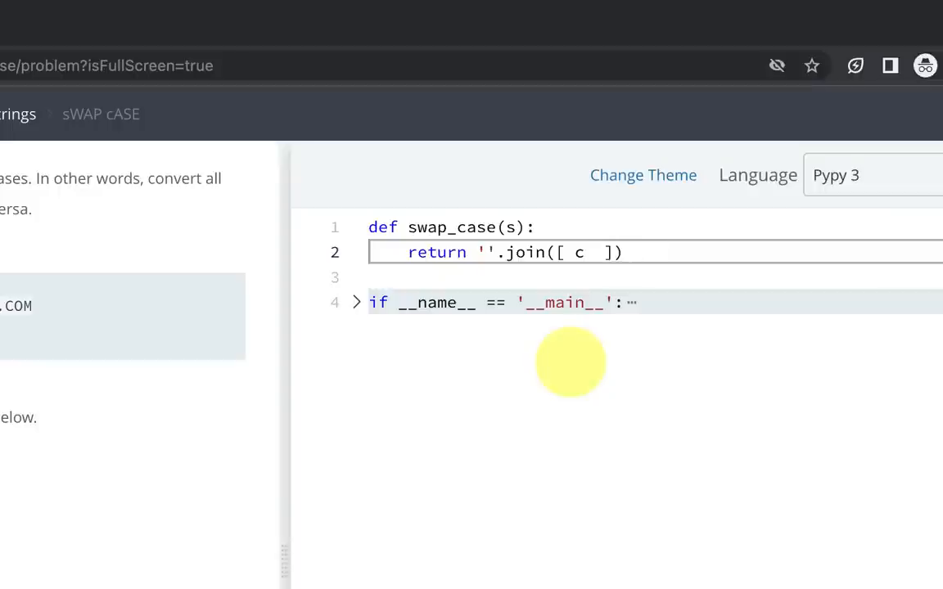
Fill the comprehension with c.upper() if c.islower() else c.lower().
{"action": "type", "text": "."}
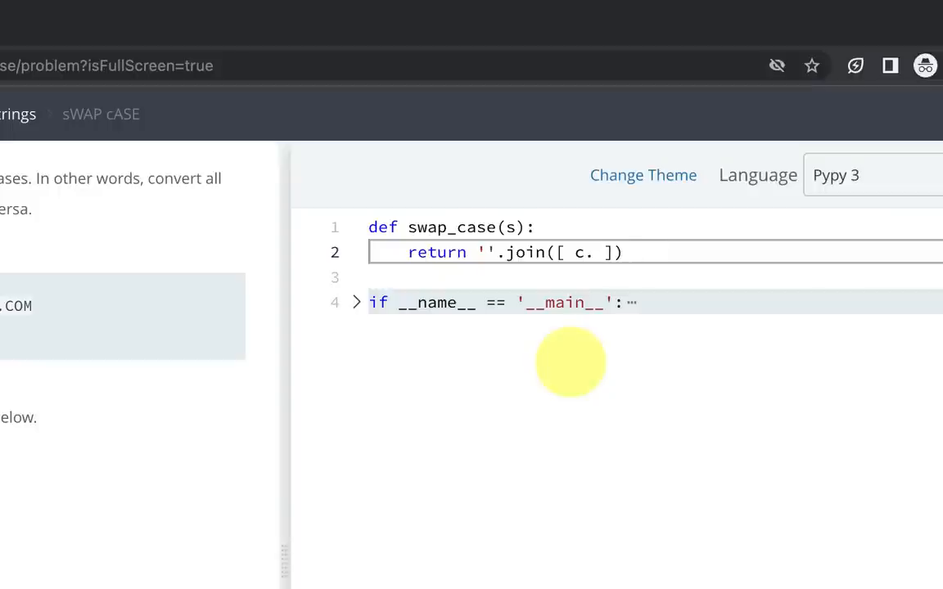
{"action": "type", "text": "upper() i"}
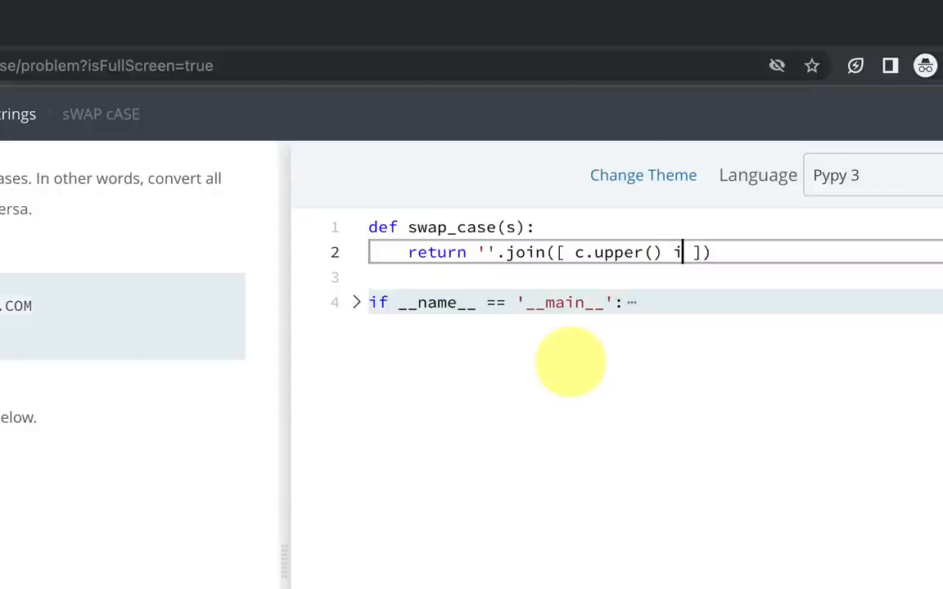
{"action": "type", "text": "f c.is"}
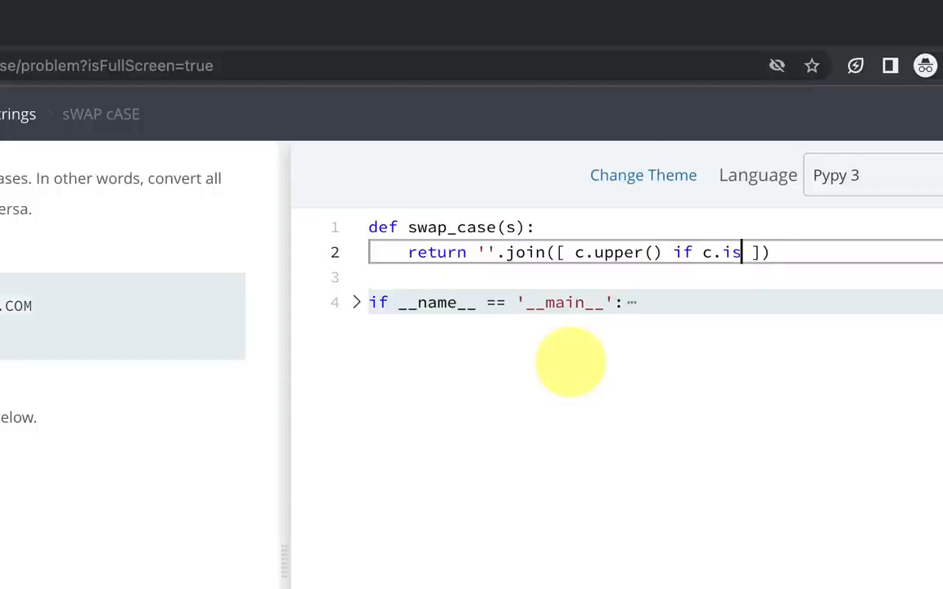
{"action": "type", "text": "lower() else"}
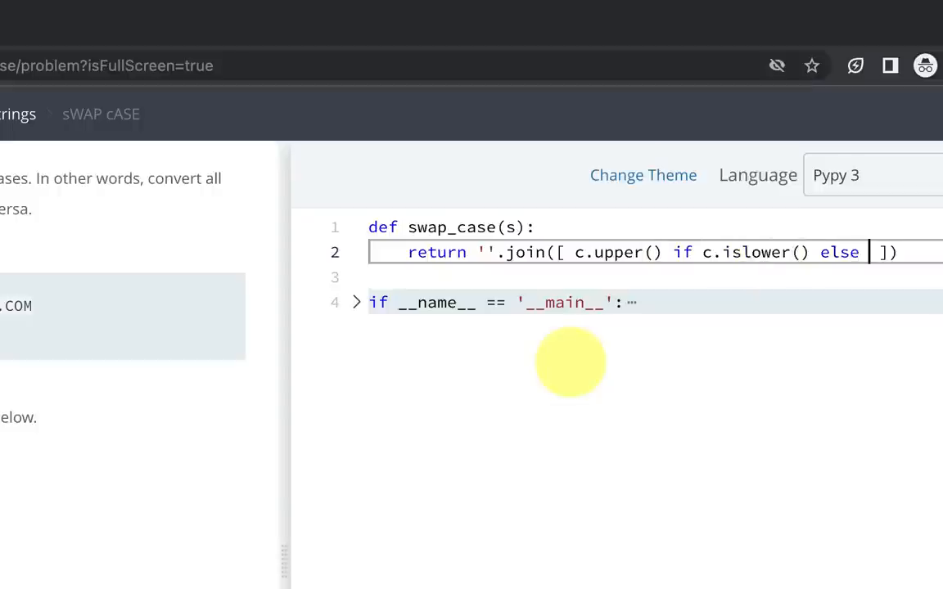
{"action": "type", "text": "c.lower("}
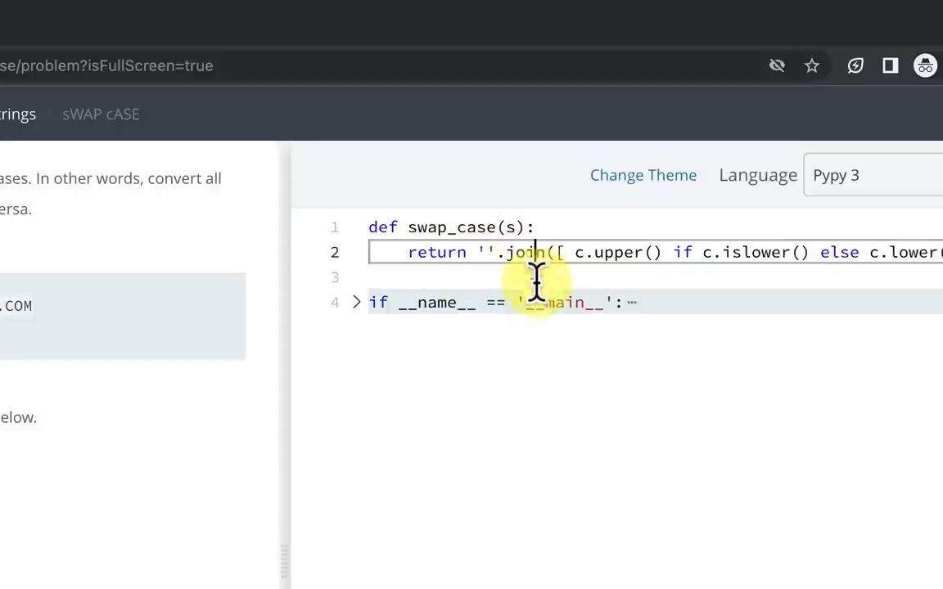
Run the code so Sample Test case 0 passes with matching output.
{"action": "scroll", "scroll_direction": "down", "scroll_amount": 3}
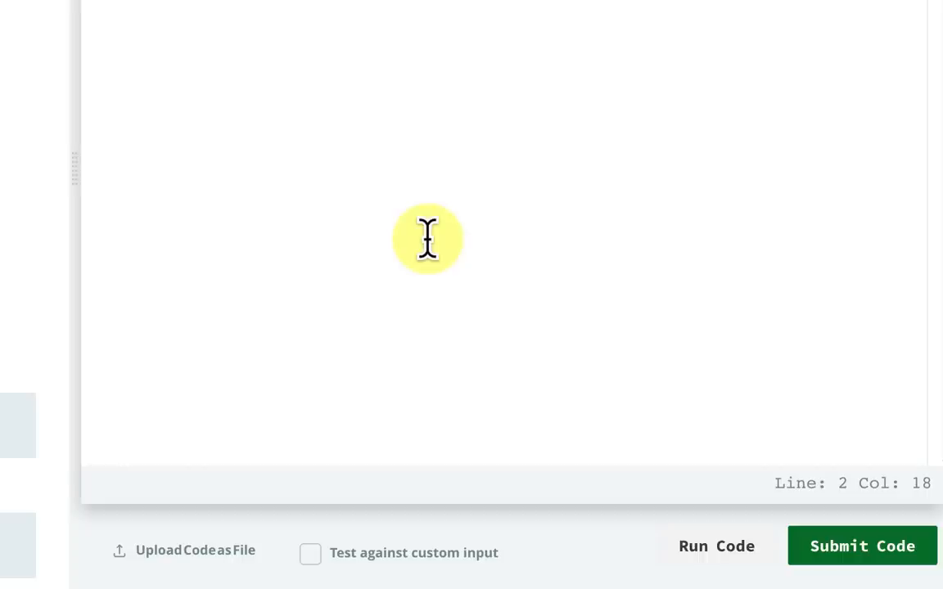
{"action": "left_click", "coordinate": [717, 546]}
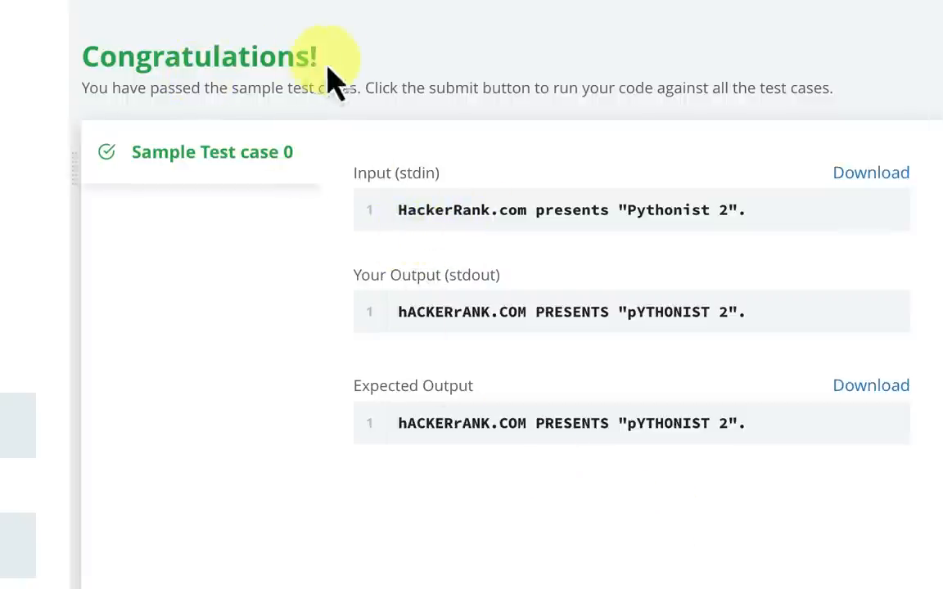
{"action": "scroll", "scroll_direction": "down", "scroll_amount": 3}
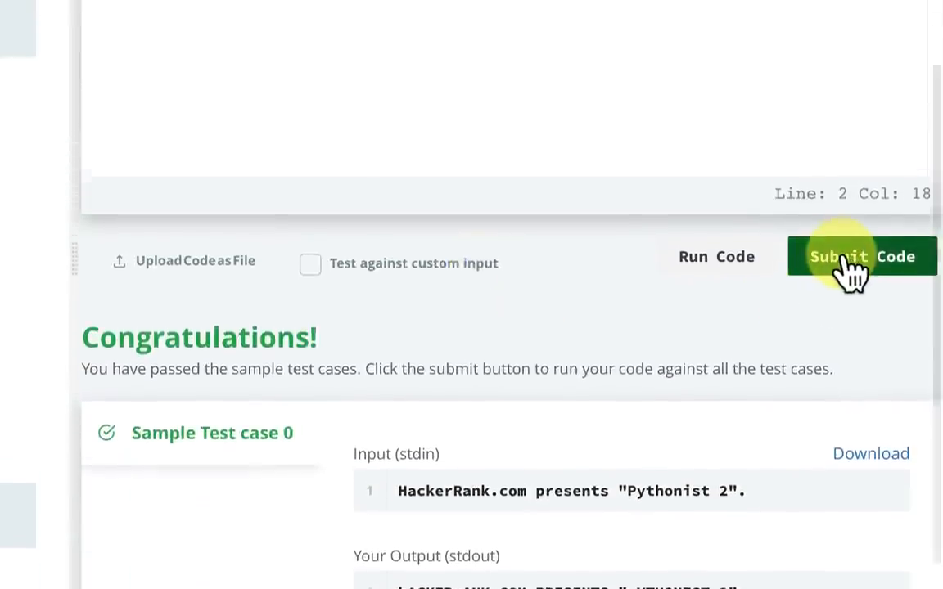
Submit the solution and see the hidden test cases reported as passed.
{"action": "left_click", "coordinate": [860, 256]}
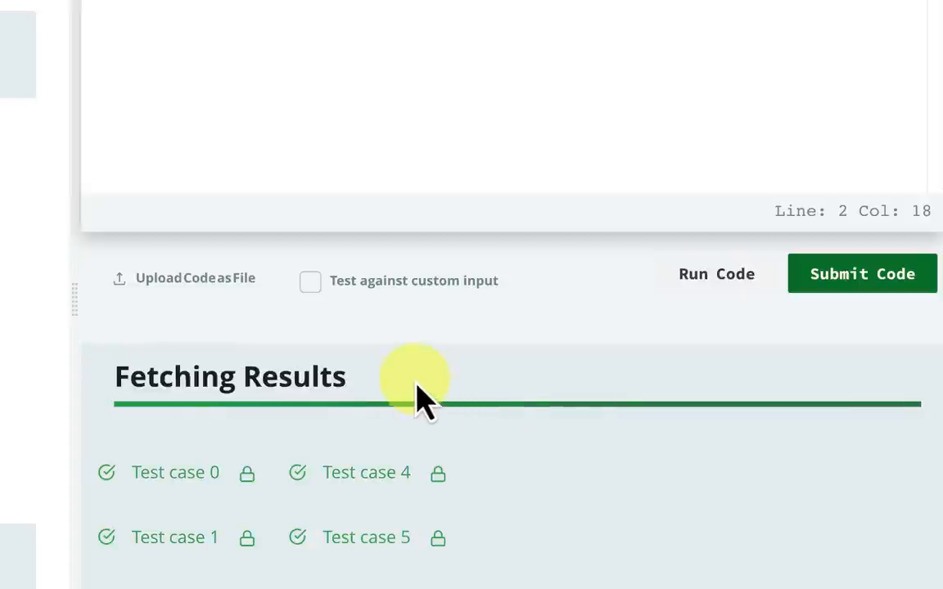
{"action": "mouse_move", "coordinate": [321, 363]}
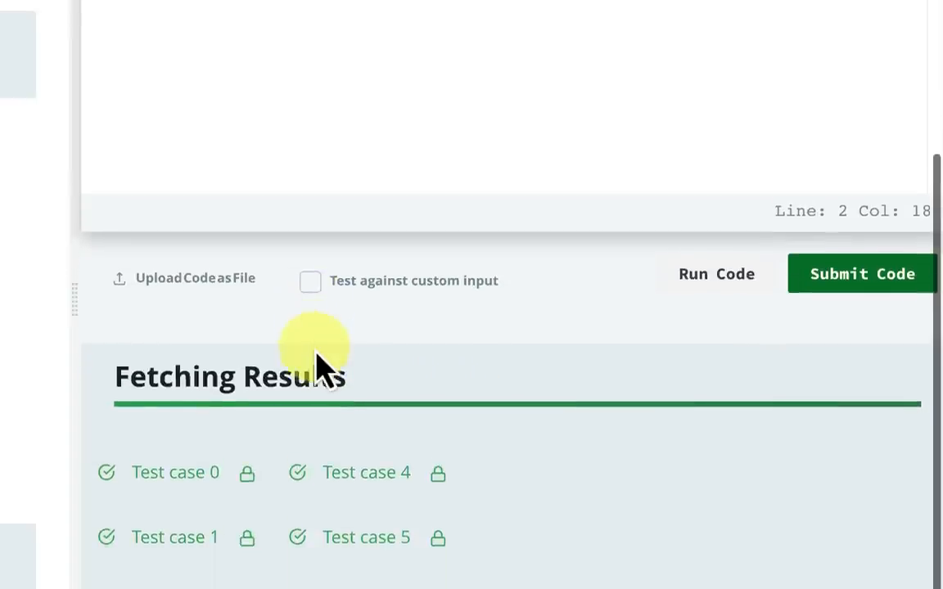
{"action": "left_click", "coordinate": [861, 273]}
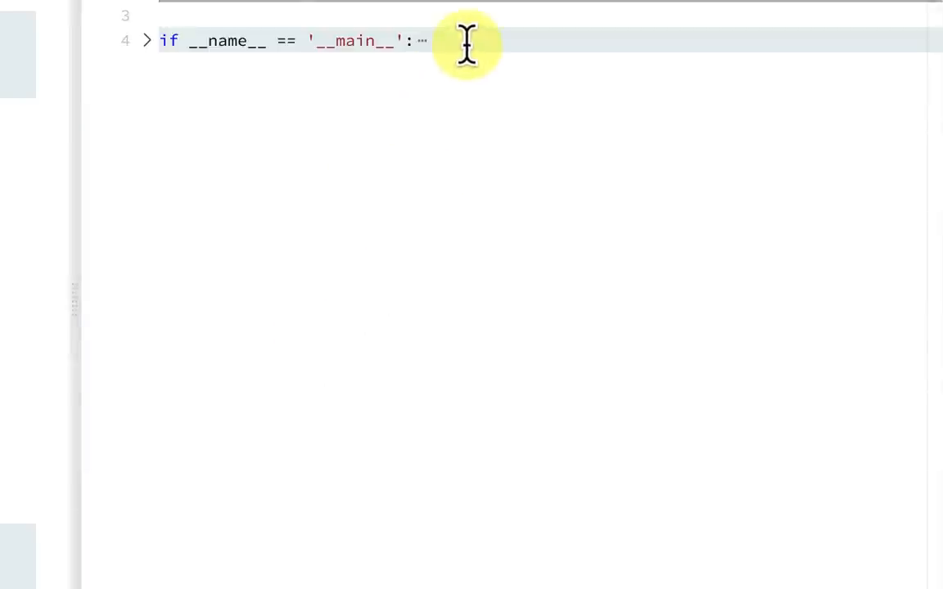
{"action": "mouse_move", "coordinate": [481, 16]}
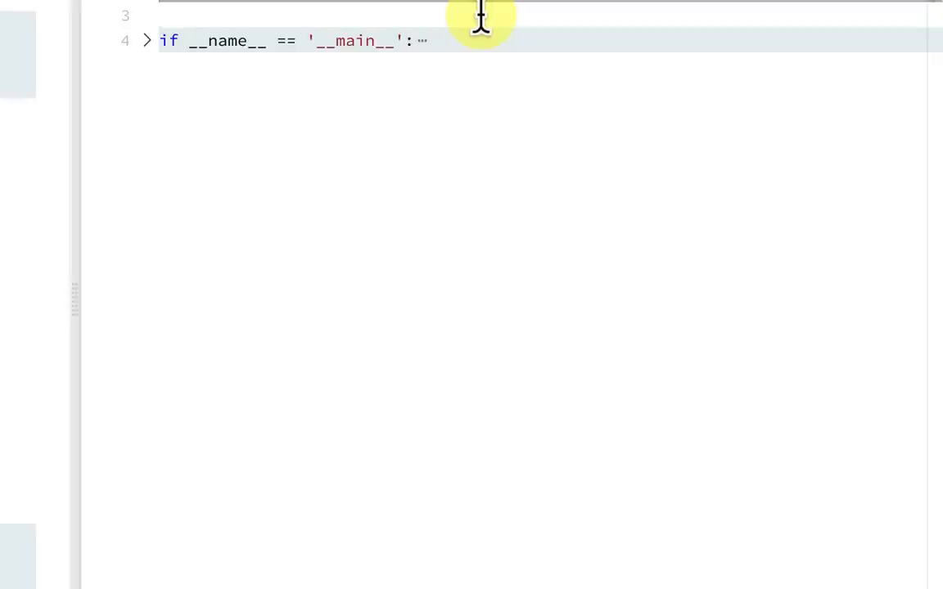